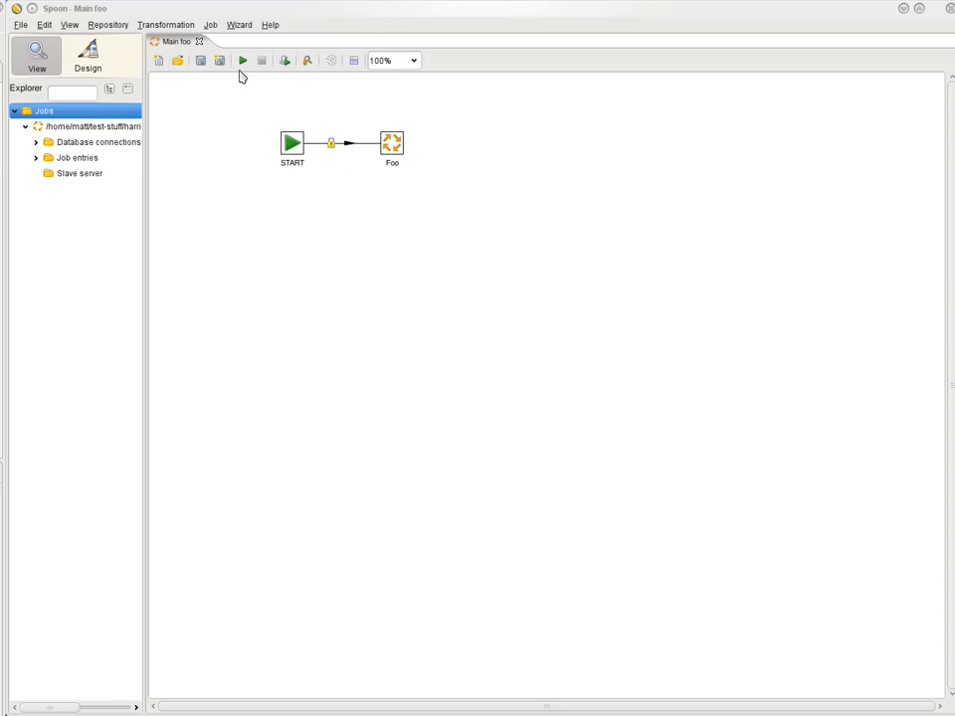
mouse_move(243, 60)
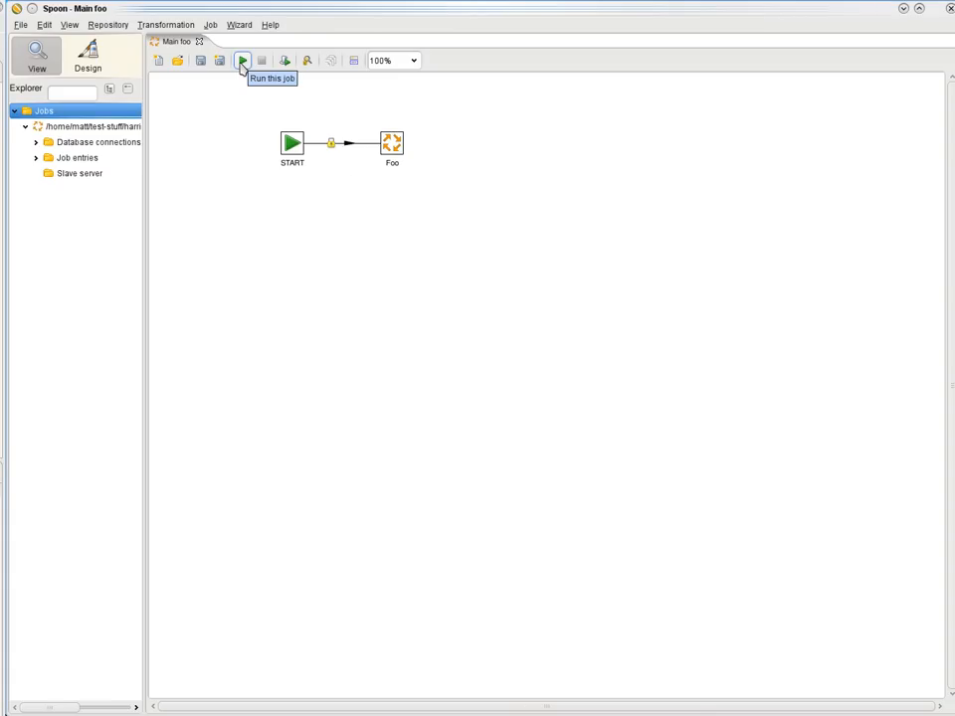
Run the Main foo job so its metrics show START succeeded and Foo started.
click(243, 60)
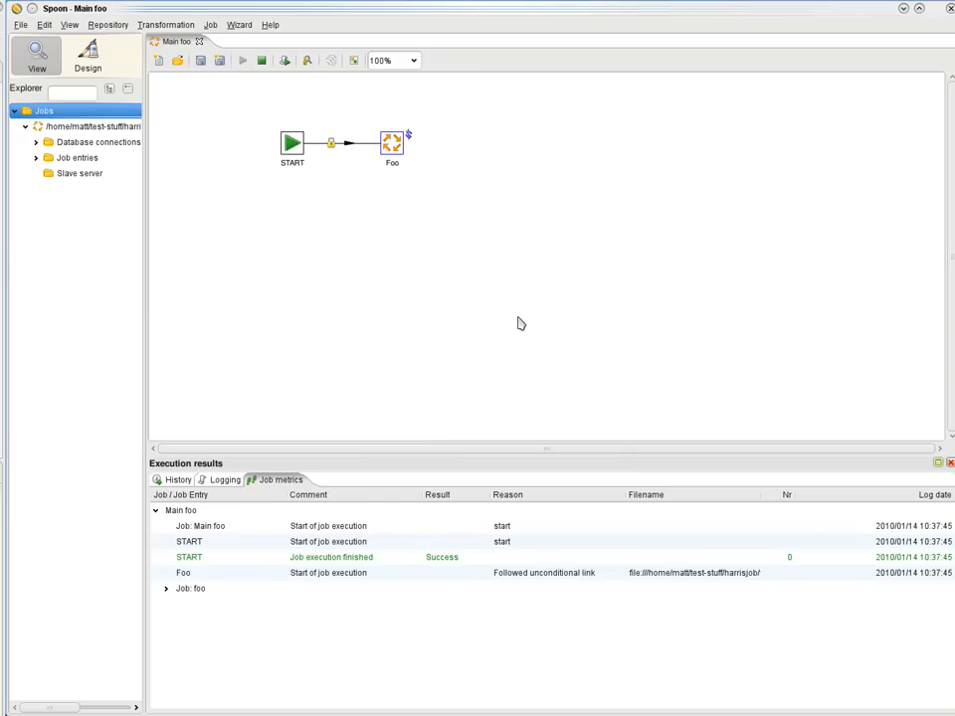
mouse_move(398, 131)
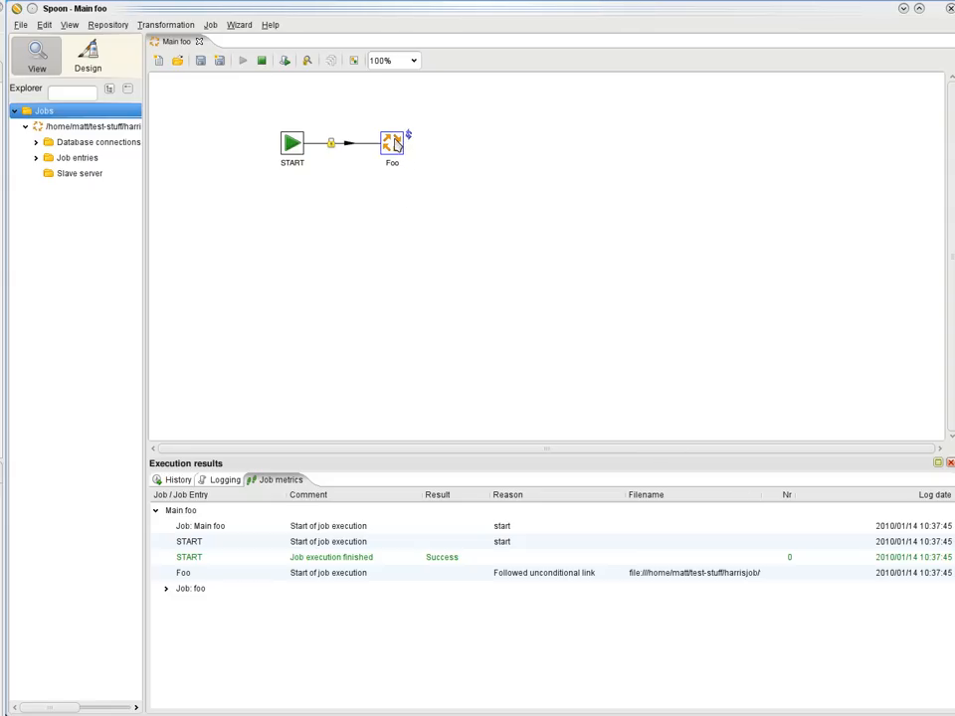
Open the nested Foo job from its entry and show its streaming execution log.
right_click(390, 143)
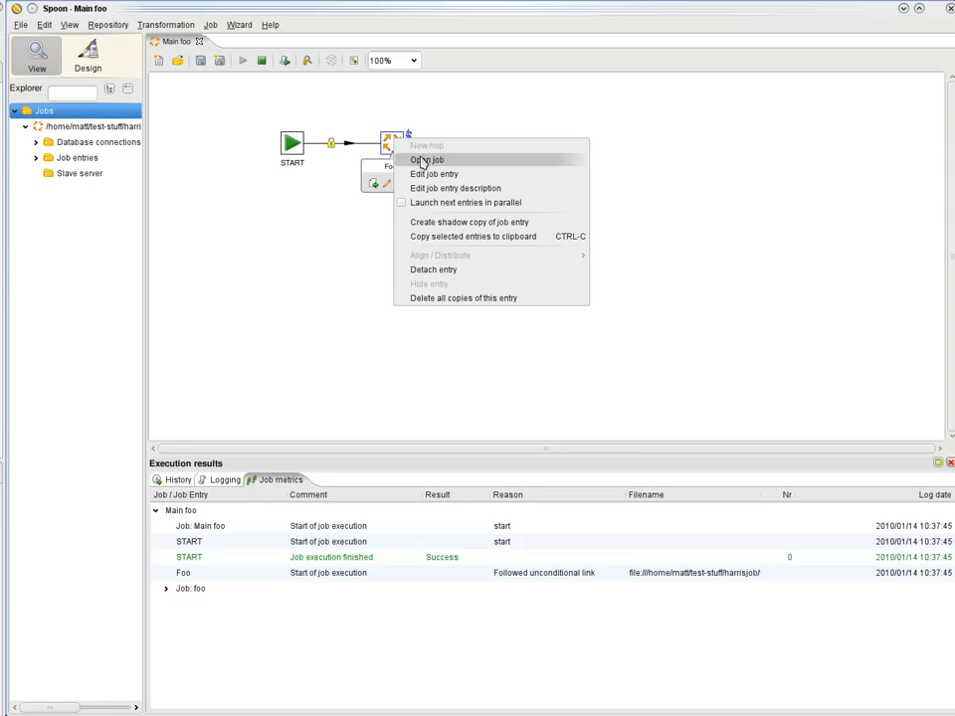
click(430, 159)
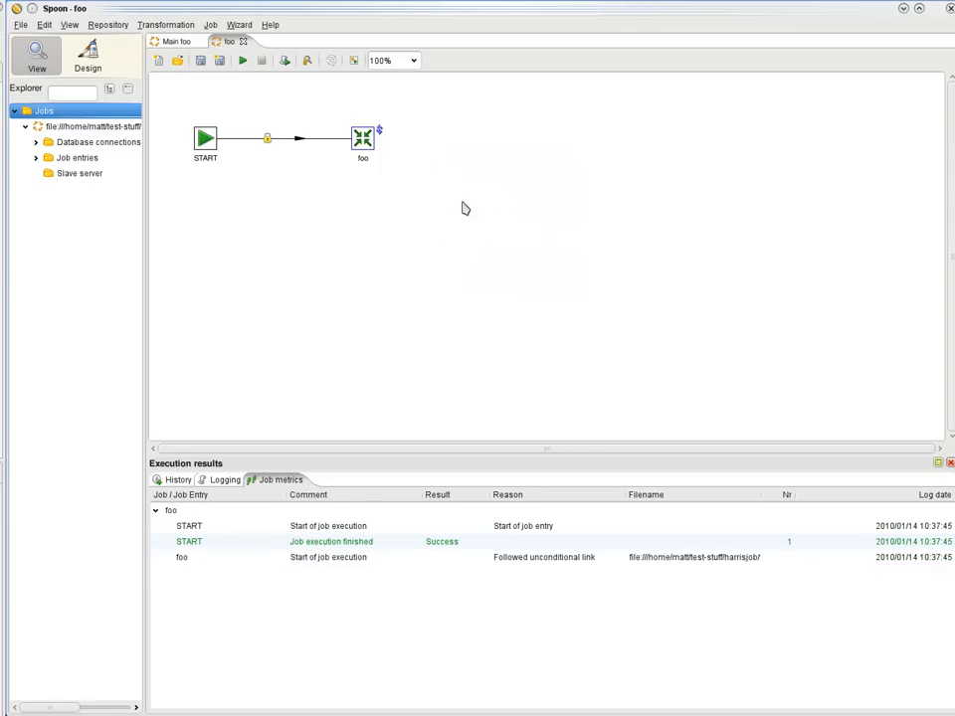
click(223, 479)
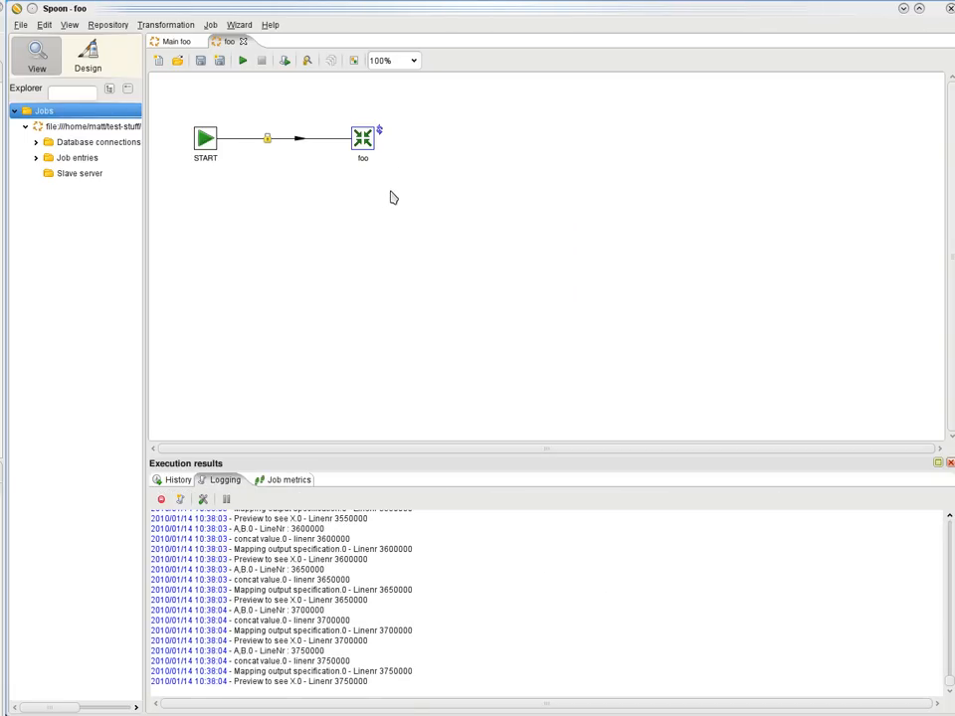
Open the foo transformation, check its log, then view step metrics for its three running steps.
right_click(362, 138)
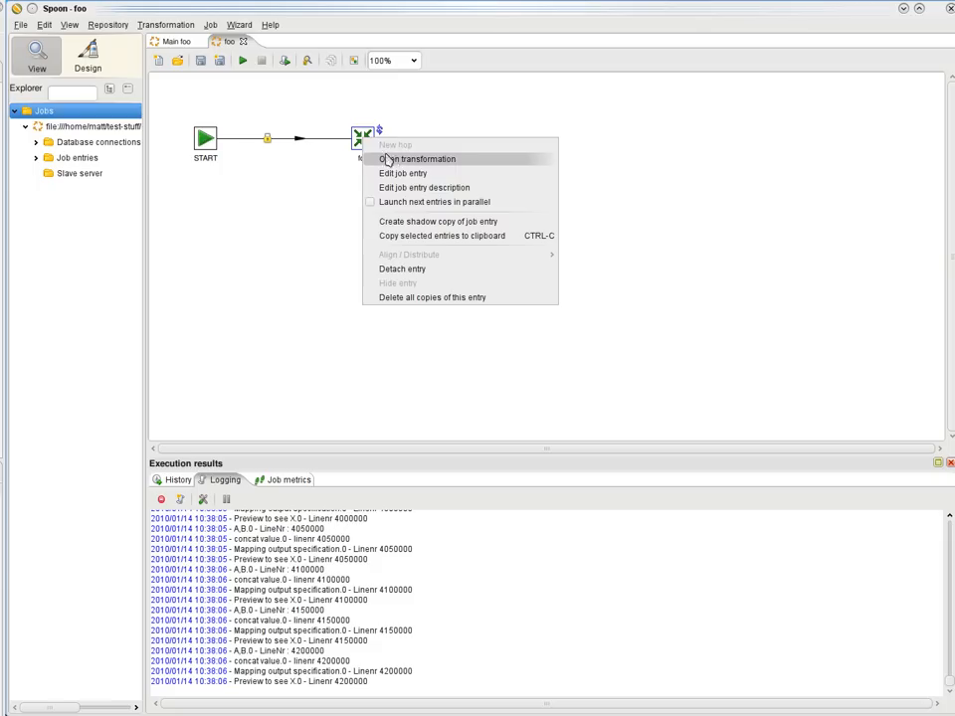
click(422, 159)
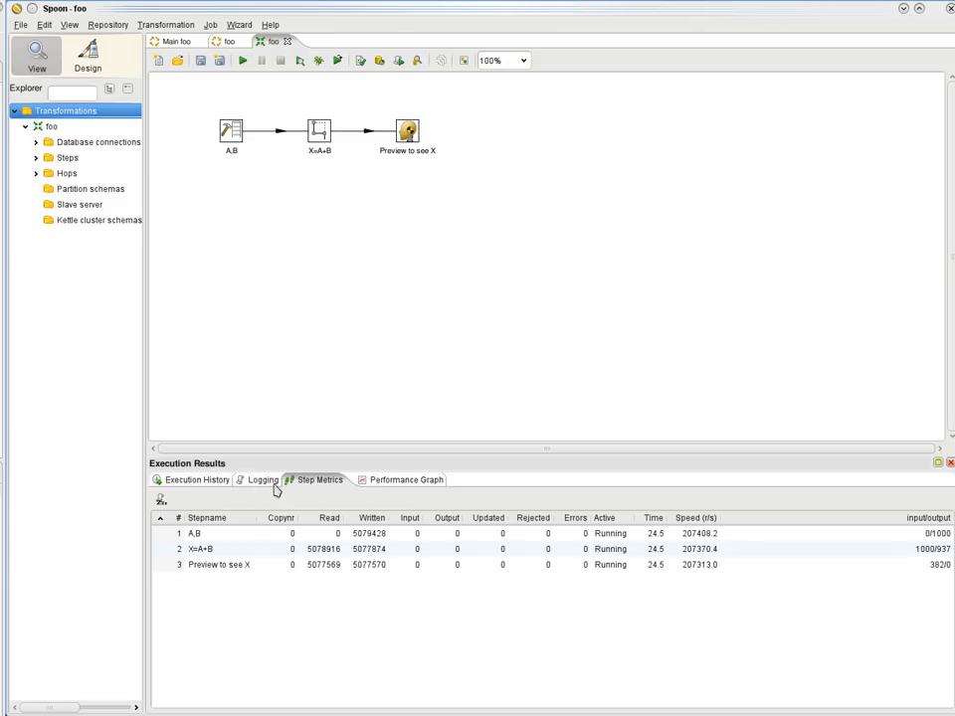
click(262, 479)
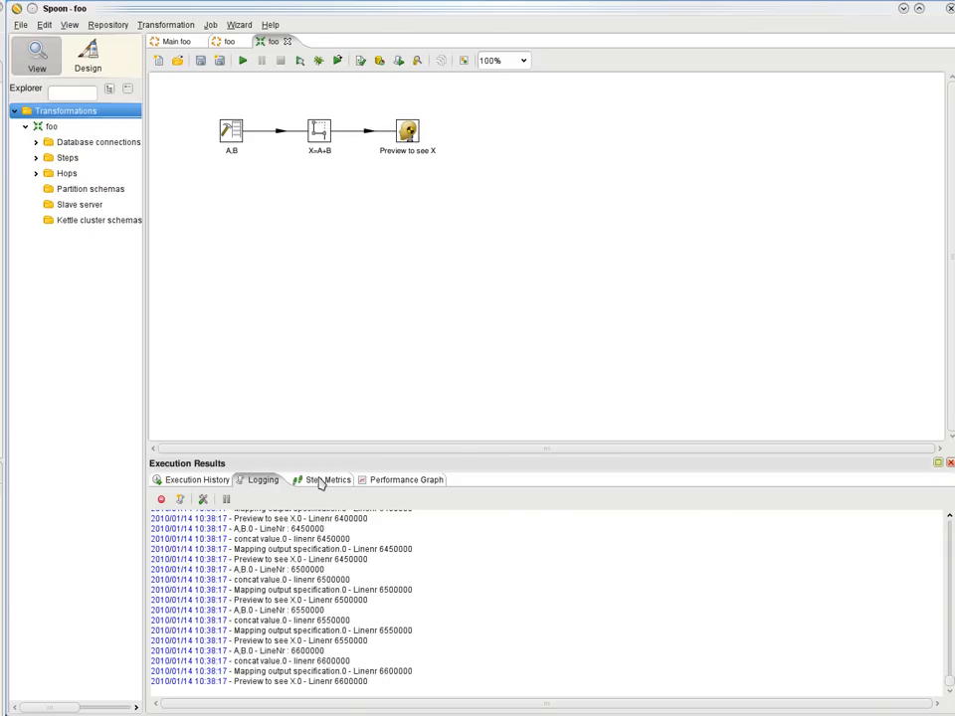
click(323, 480)
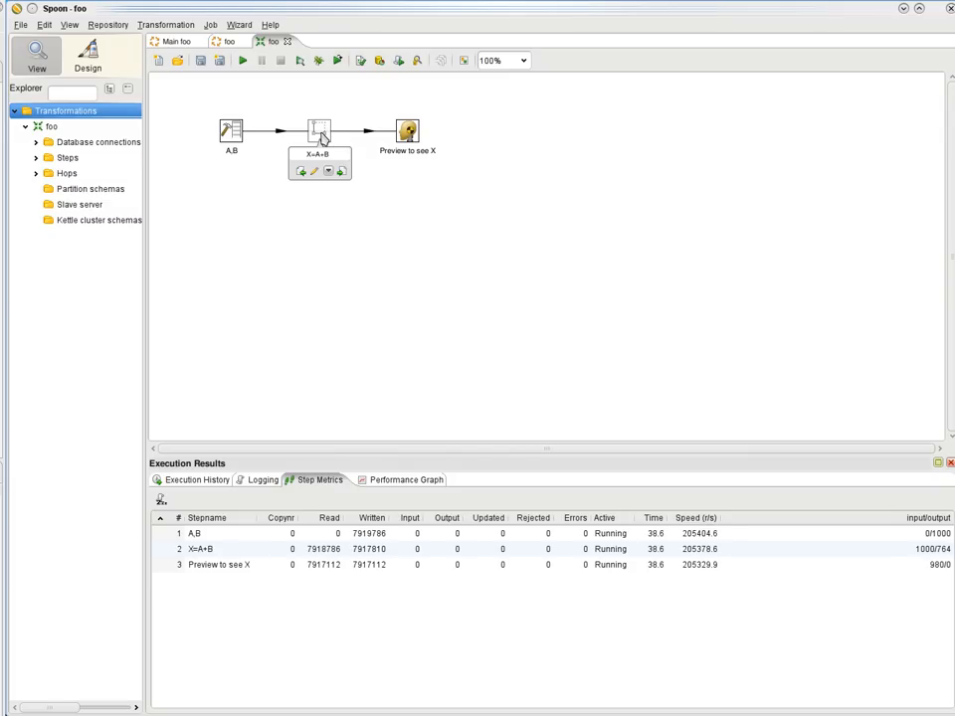
Open the Simple concat mapping sub-transformation from the X=A+B step.
right_click(319, 135)
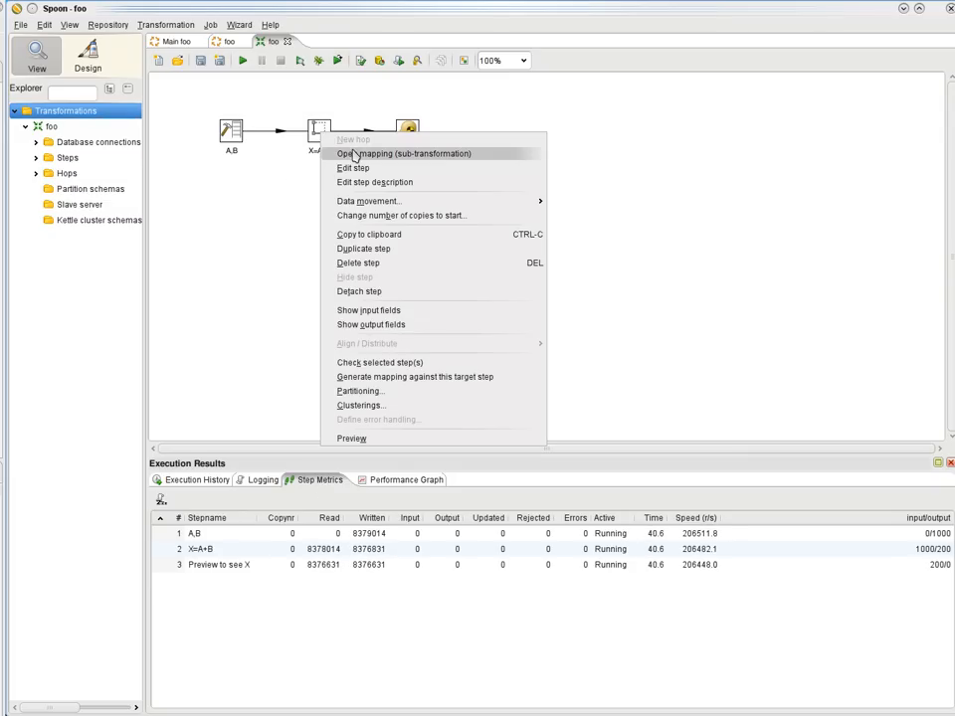
click(403, 153)
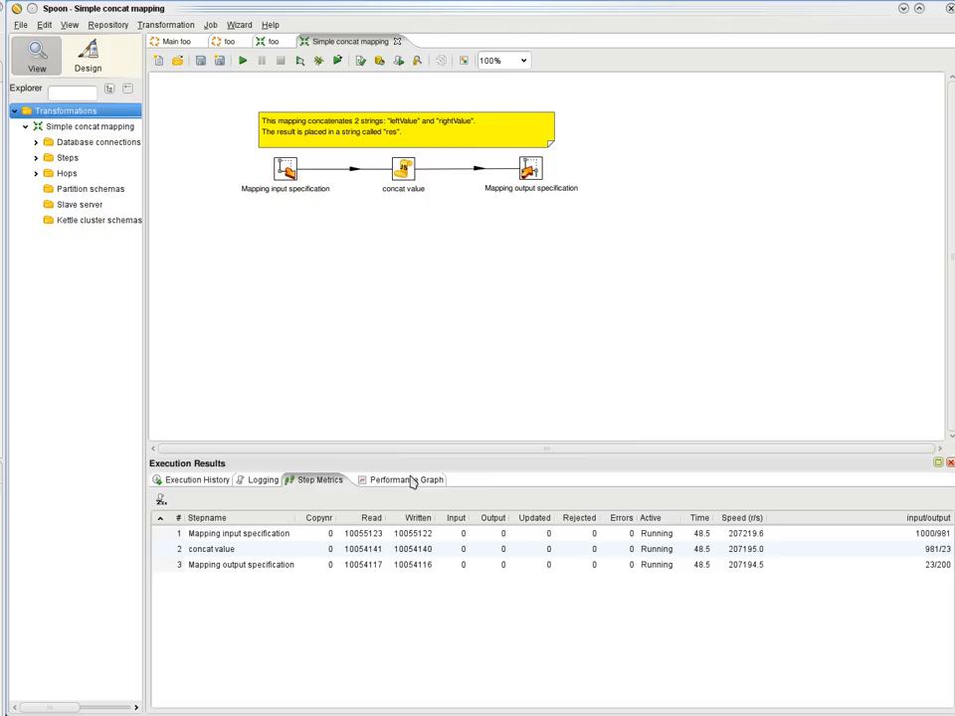
View the mapping's performance graph, then watch its execution log past thirteen million rows.
click(404, 479)
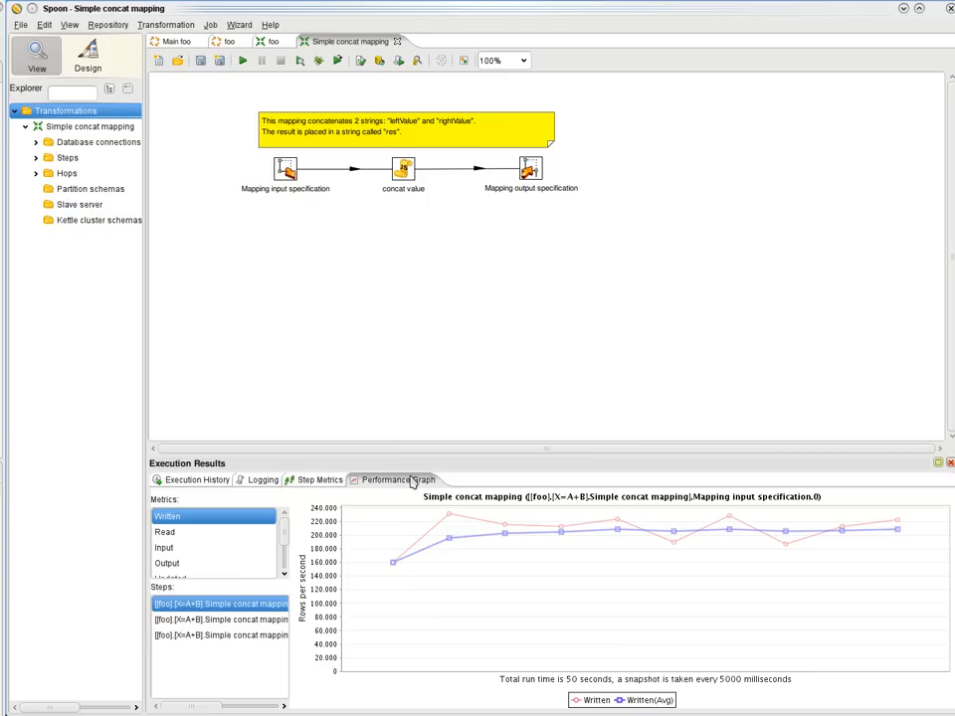
click(263, 480)
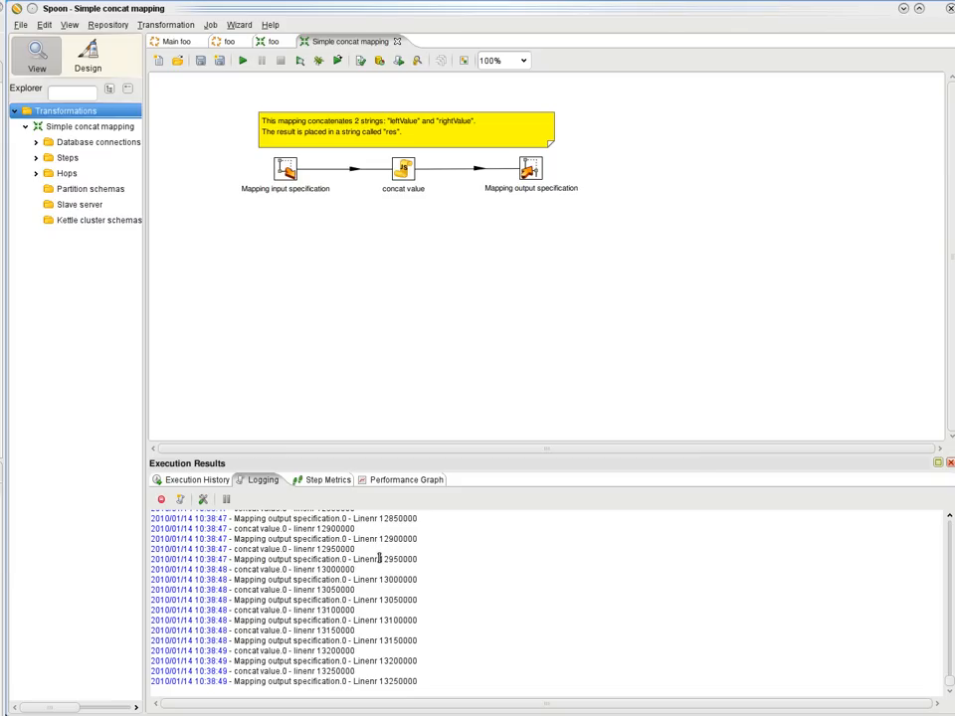
scroll(down, 3)
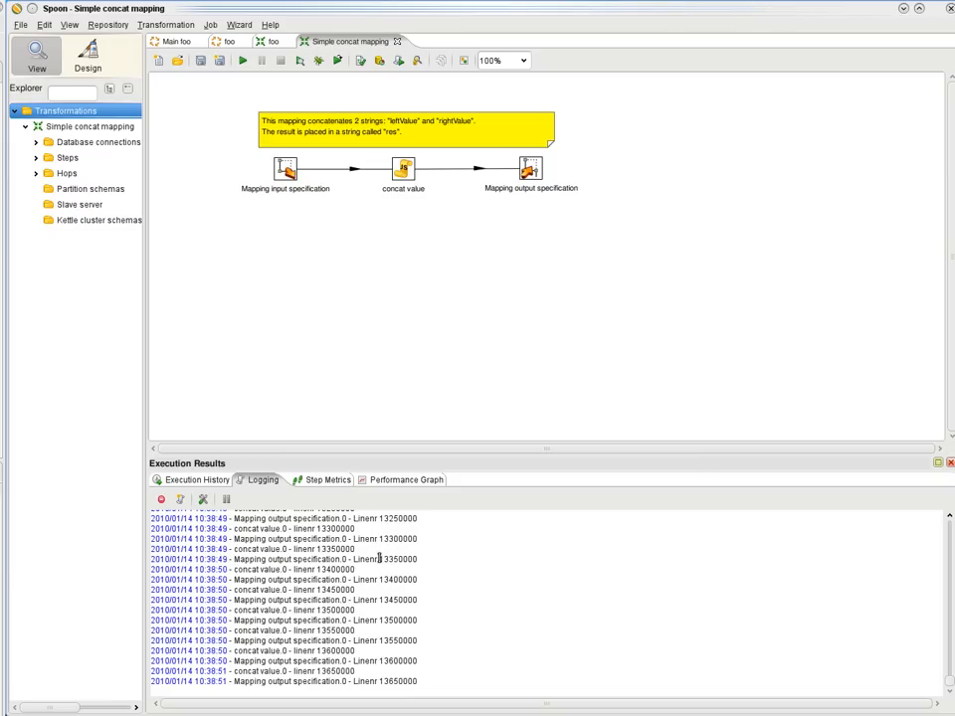